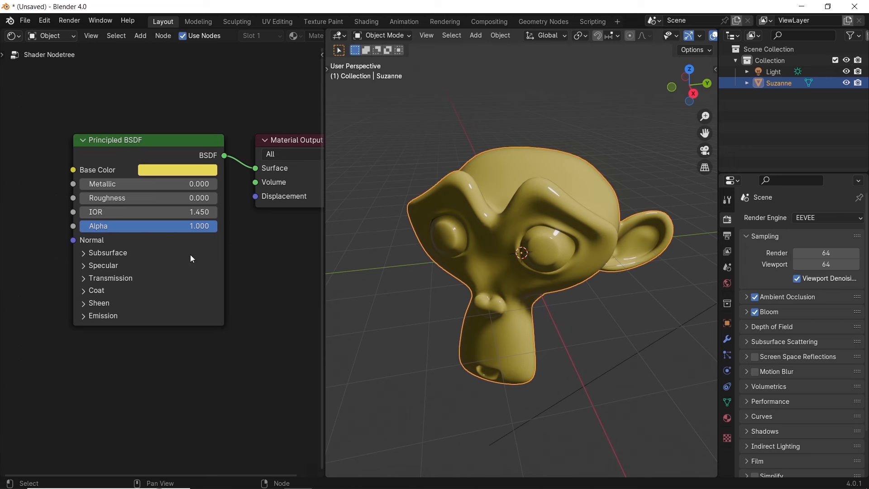
mouse_move(163, 305)
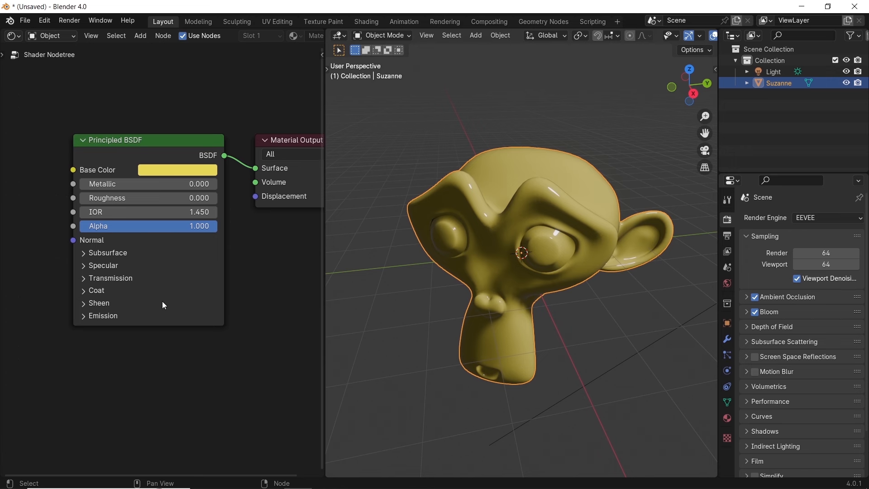
mouse_move(149, 246)
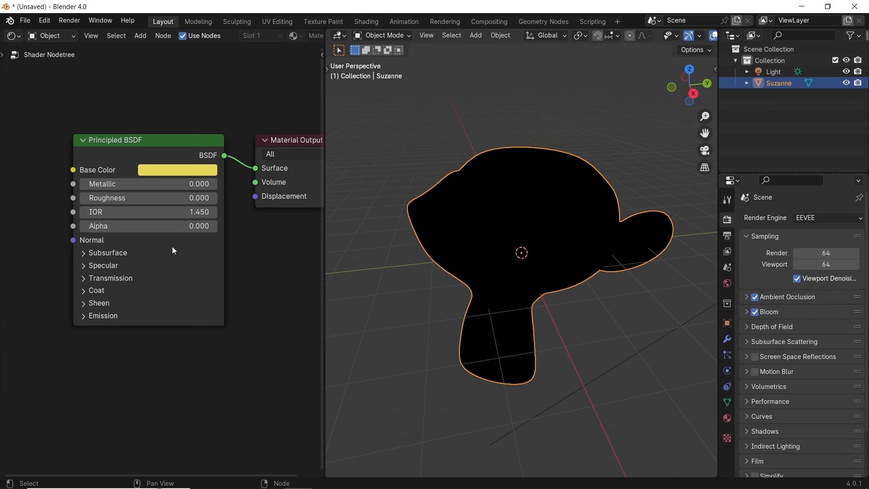
Step: Show Suzanne's Material Properties after dropping the Principled BSDF Alpha to 0
click(727, 418)
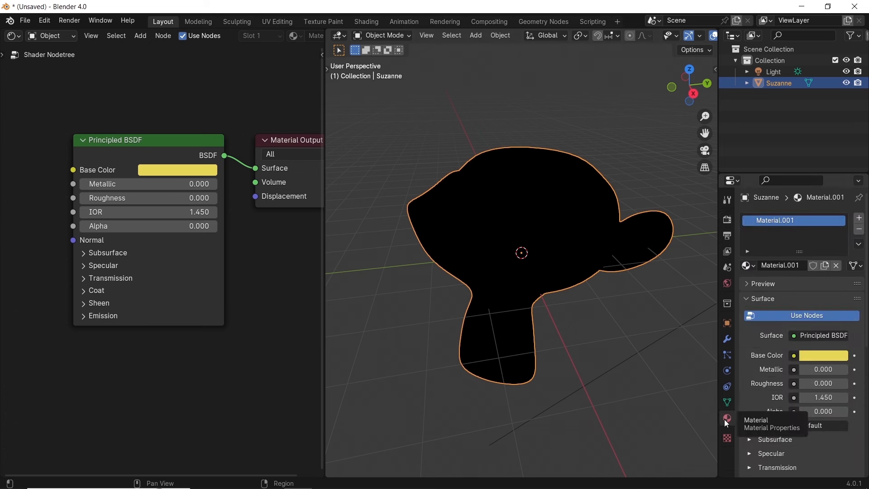
Step: Set the material's Blend Mode to Alpha Blend in the Settings panel
scroll(down, 3)
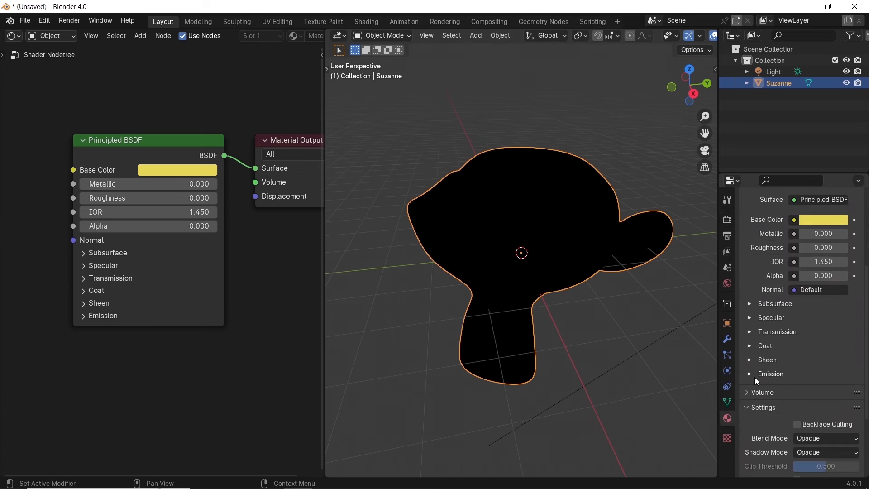
scroll(down, 3)
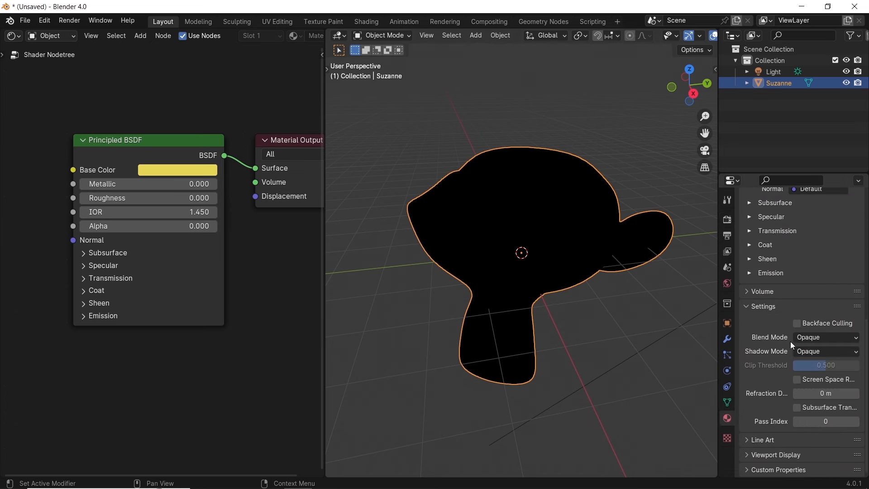
click(826, 337)
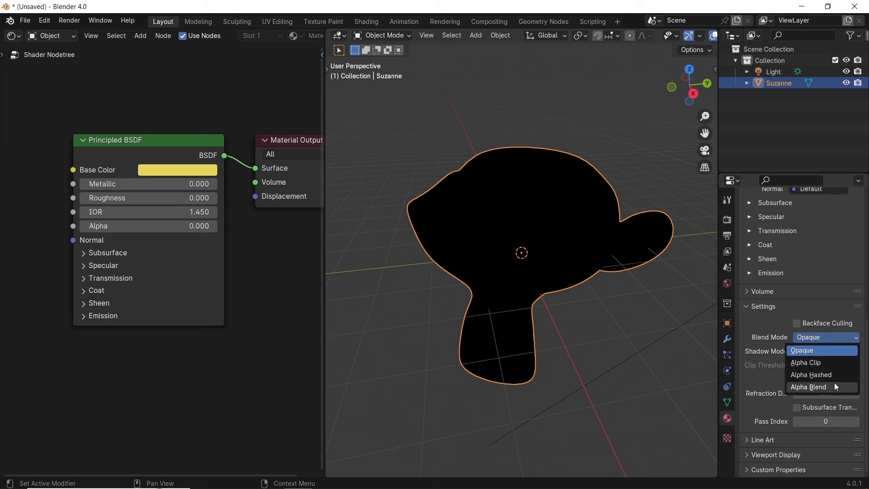
click(810, 386)
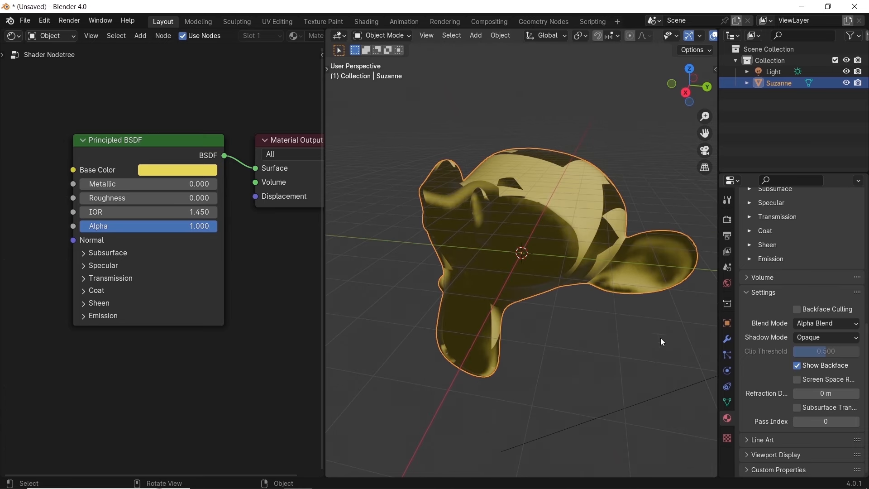
Step: Turn off Show Backface so Suzanne renders without see-through artifacts
click(797, 365)
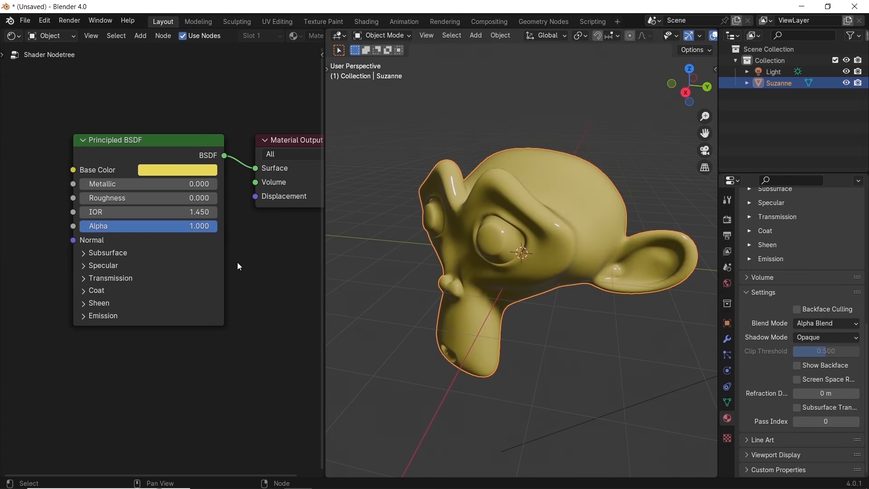
mouse_move(253, 242)
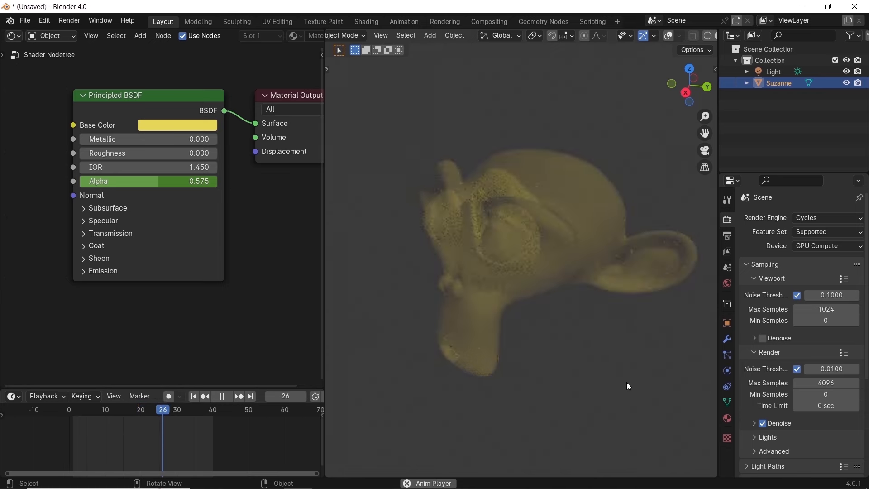
Step: Browse the Shader nodes to add a Mix Shader and Transparent BSDF for the white body
click(826, 218)
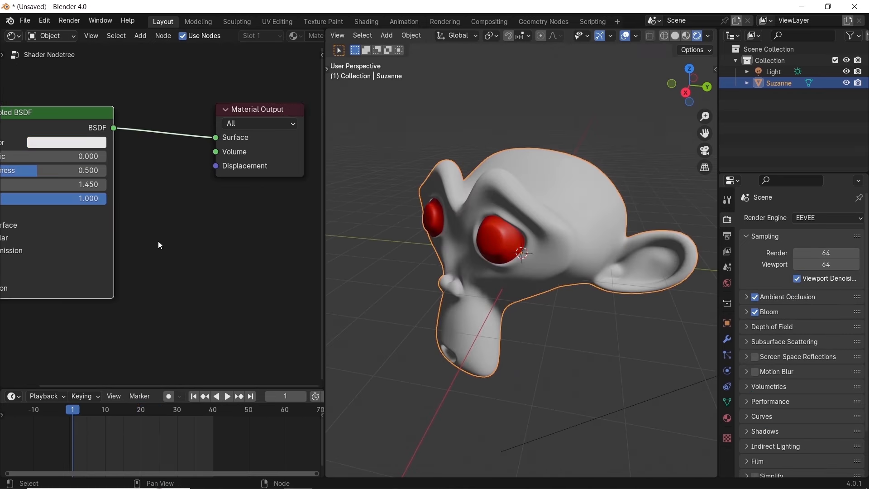
click(158, 245)
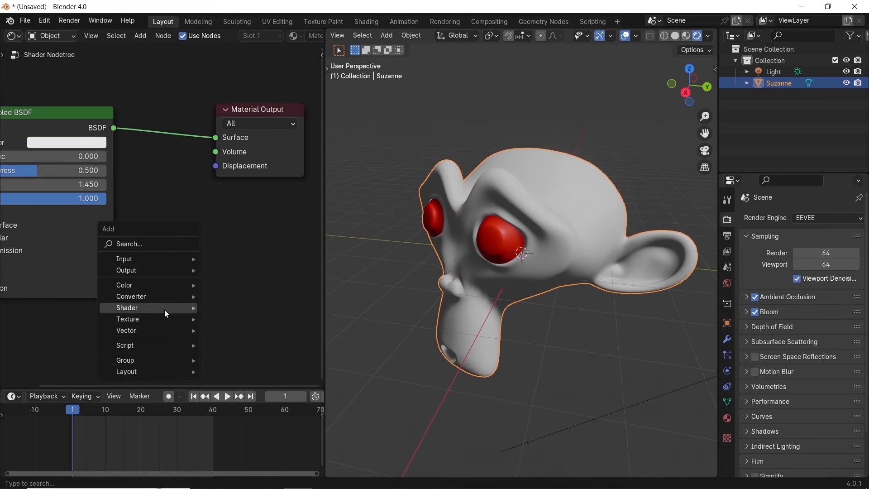
click(128, 308)
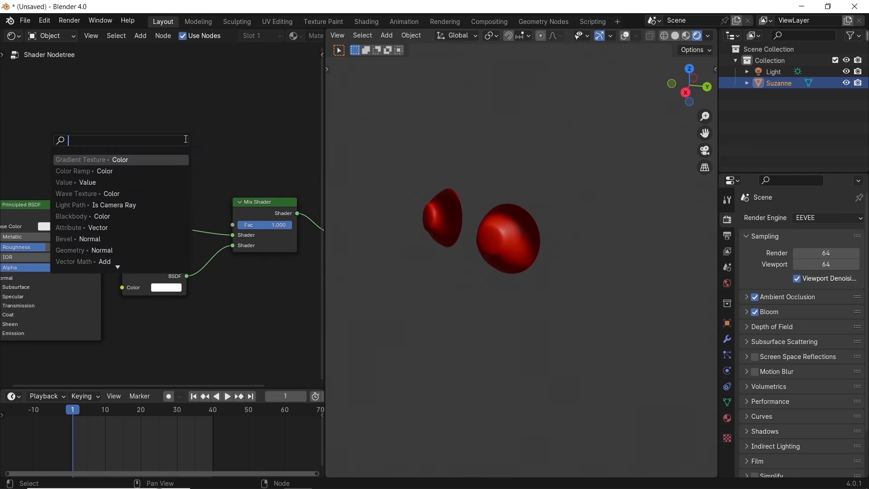
Step: Add a Gradient Texture with Texture Coordinate and Mapping nodes driving the mix
click(72, 171)
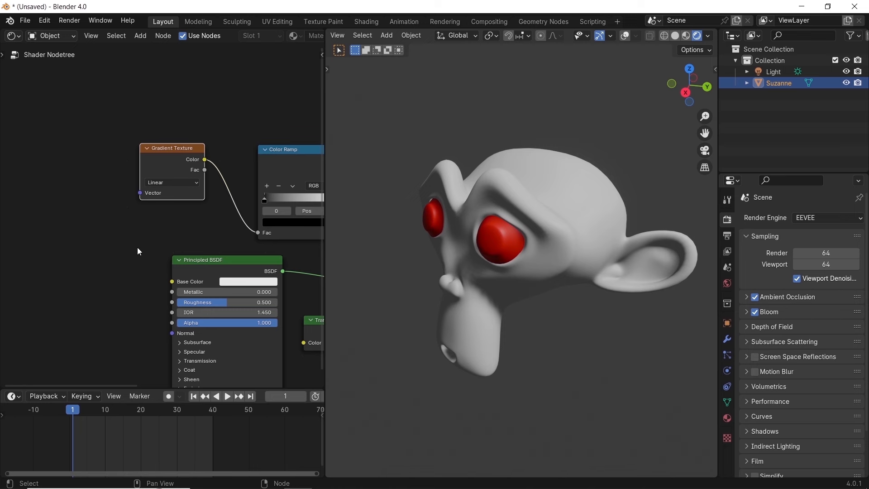
key(ctrl+t)
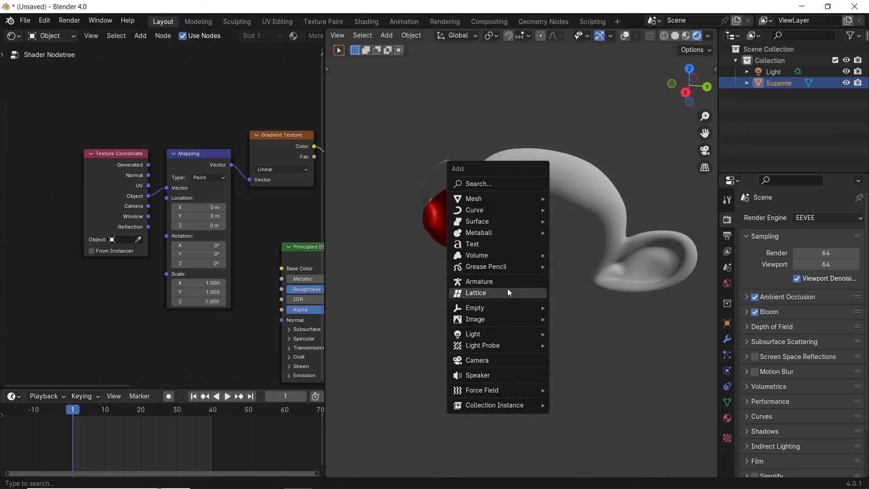
Step: Add a Plain Axes Empty and set it as the Texture Coordinate node's Object
click(474, 308)
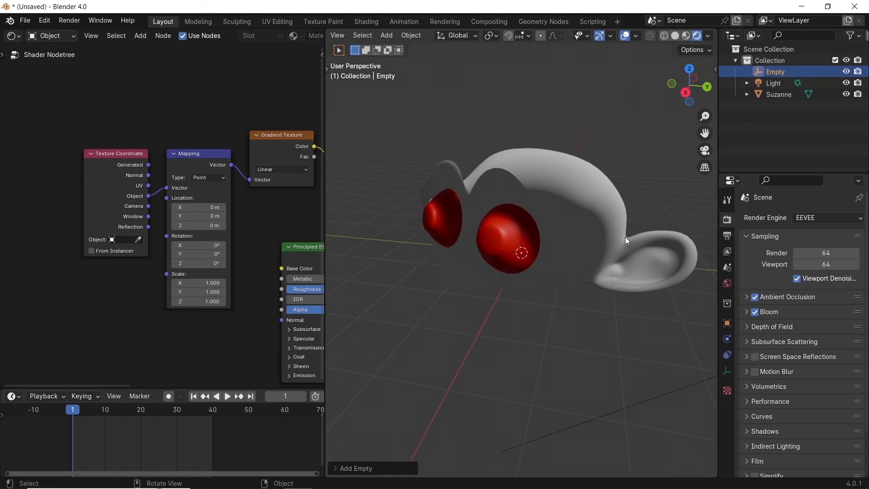
click(131, 239)
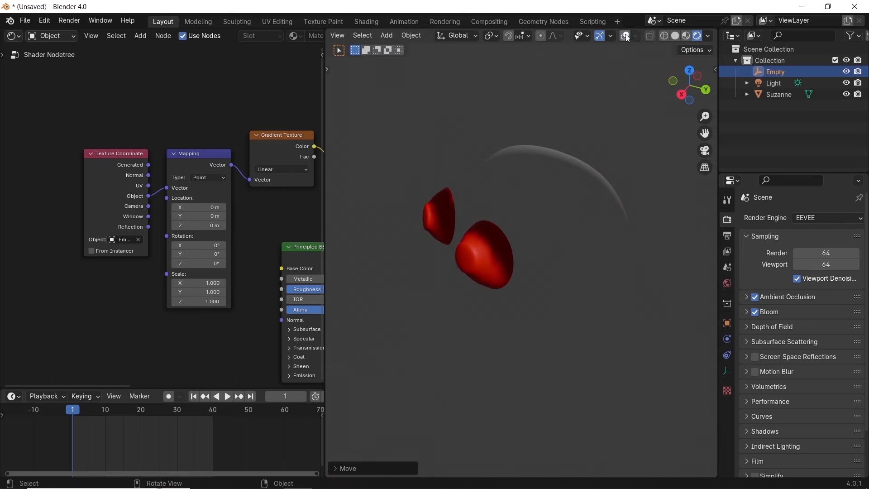
Step: Group the fade nodes with Ctrl+G, step out, and select Suzanne for her second material
click(779, 94)
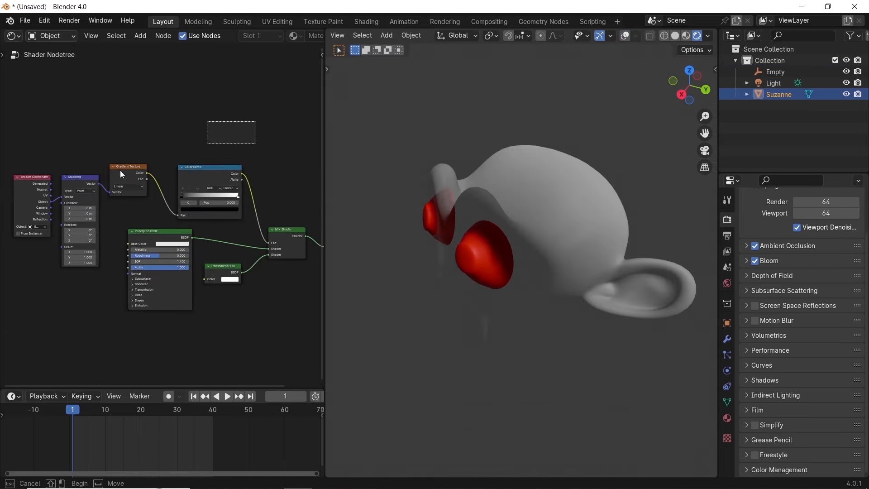
key(ctrl+g)
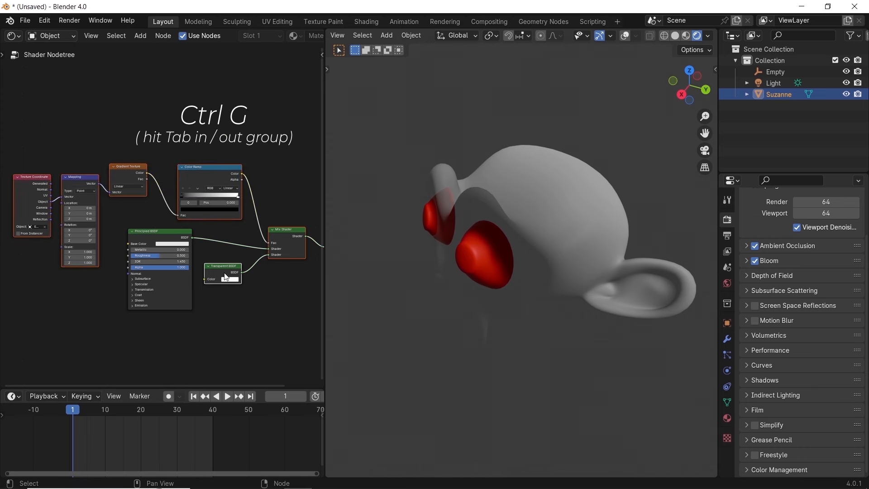
key(ctrl+g)
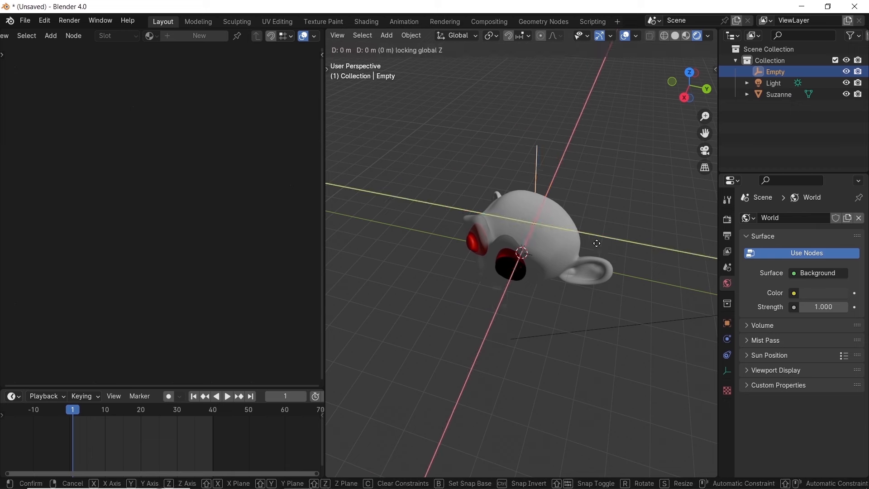
mouse_move(658, 206)
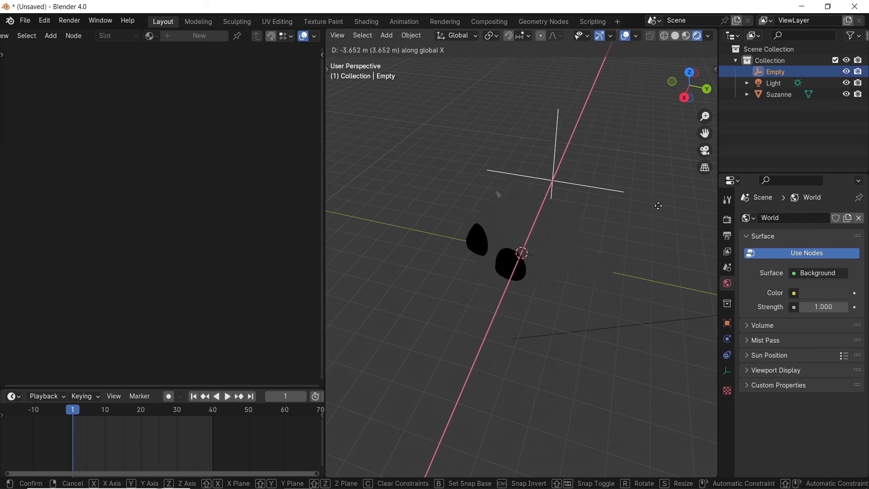
click(779, 94)
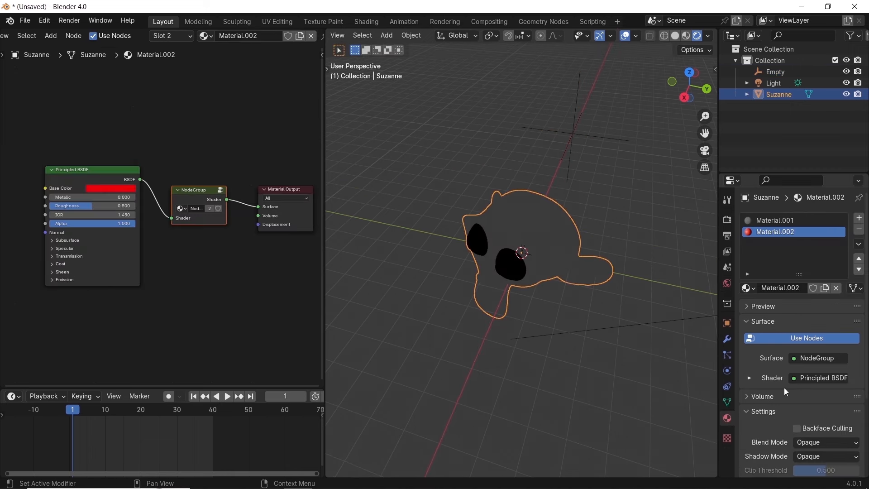